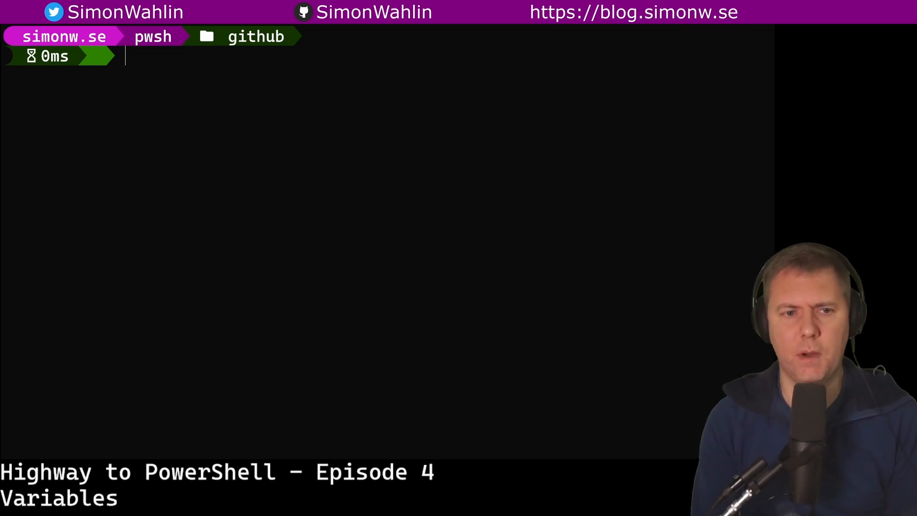
Look up the vi process, store it in $Proc, and output $Proc to show the process table.
{"action": "type", "text": "Get-Process -Name vi"}
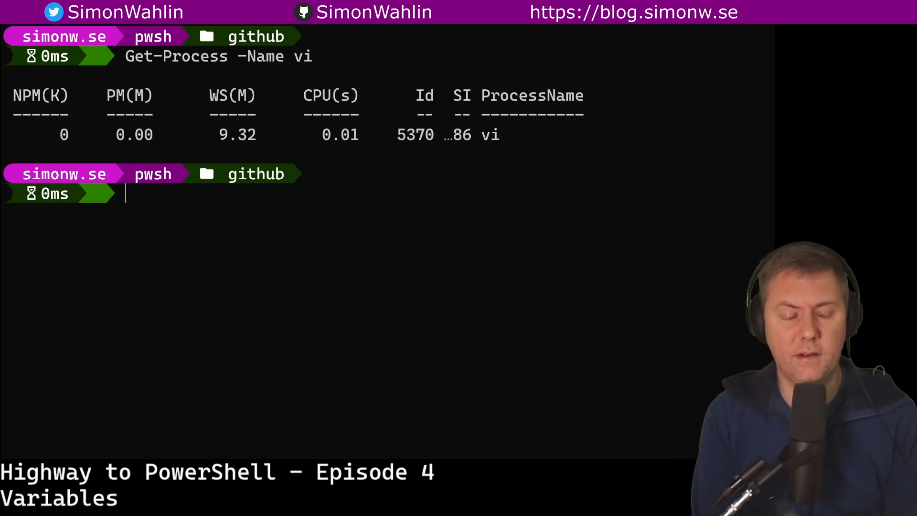
{"action": "type", "text": "$Proc = Get-Process -Name vi"}
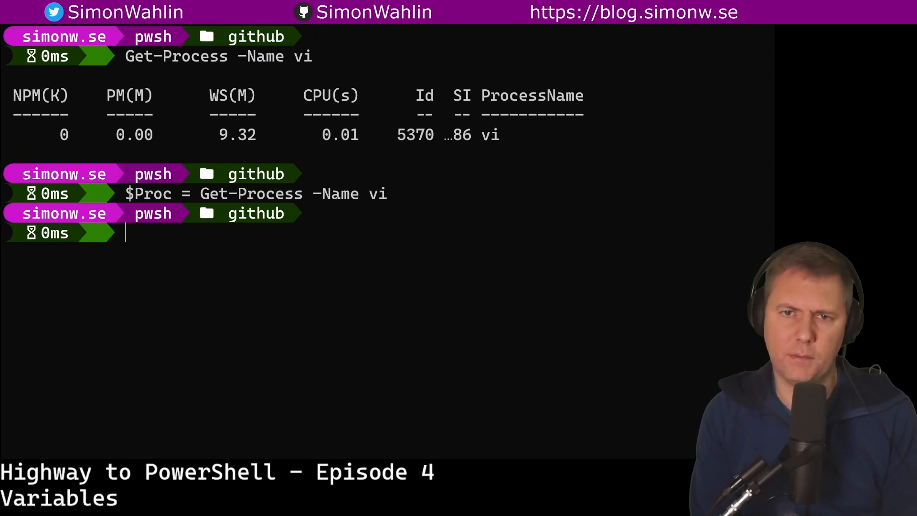
{"action": "type", "text": "$Proc"}
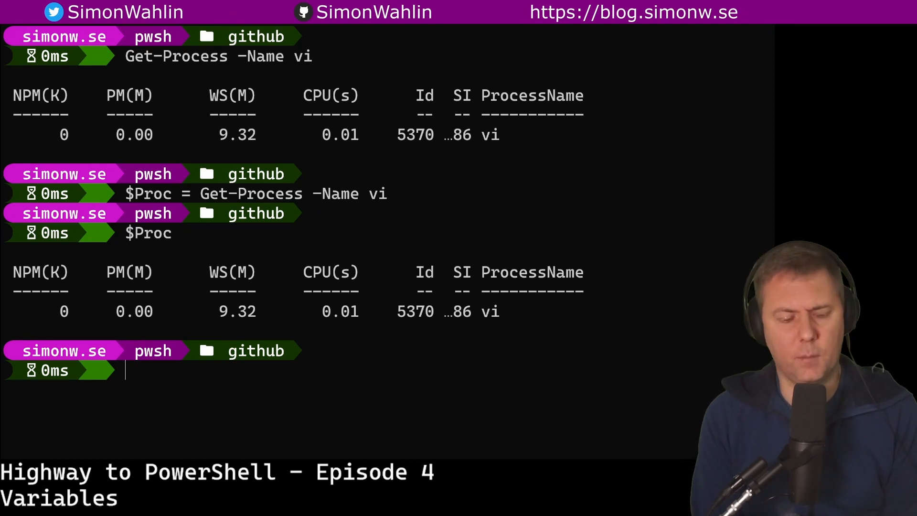
Assign $Message a text string, $Count = 5, $Valid = $true, $Numbers = 1,2,3,4, and start $Var.
{"action": "type", "text": "$Message = \"This is just a string of text\""}
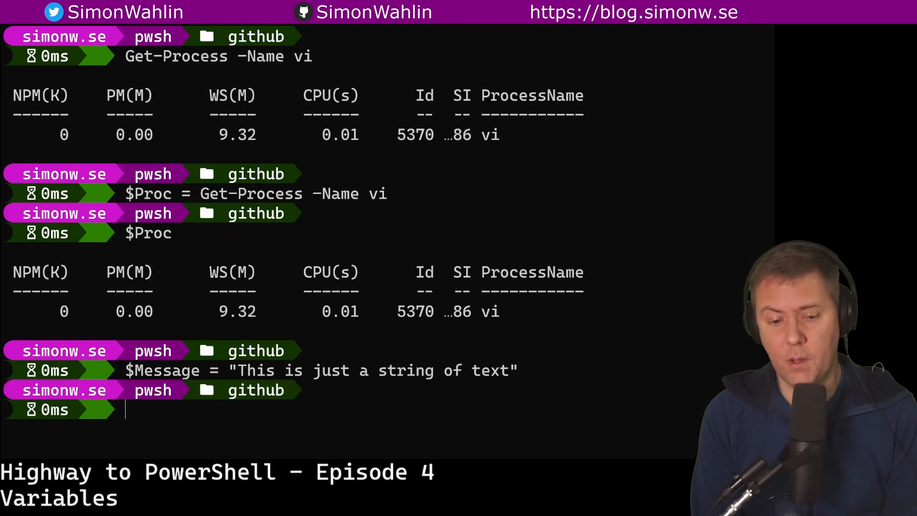
{"action": "type", "text": "$Count = 5"}
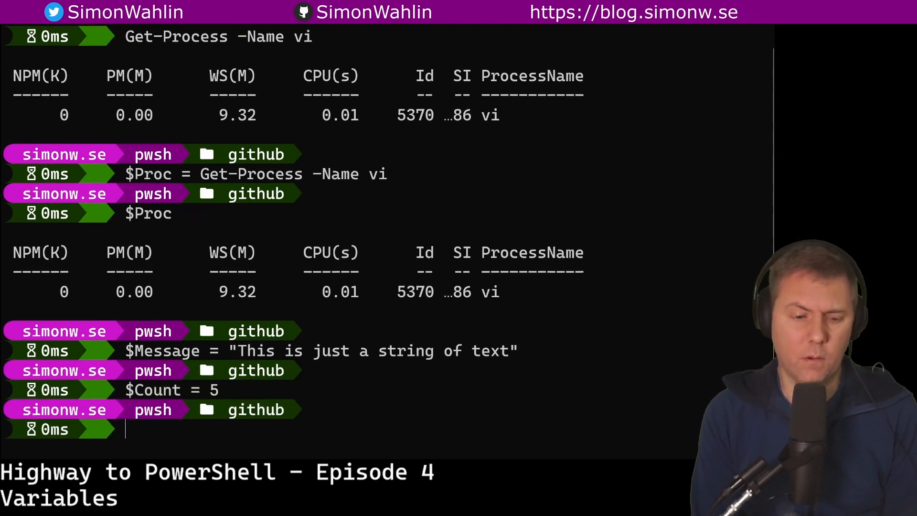
{"action": "type", "text": "$Valid = $true"}
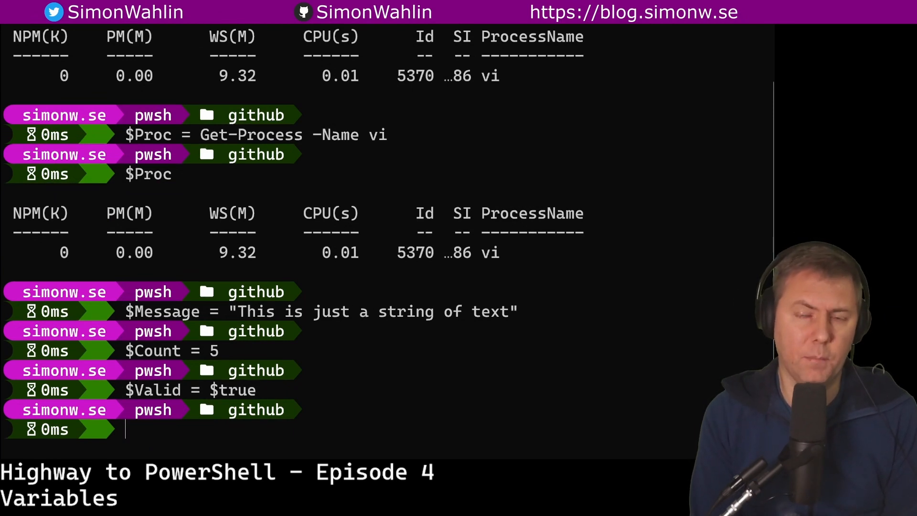
{"action": "type", "text": "$Numbers = 1,2,3,4"}
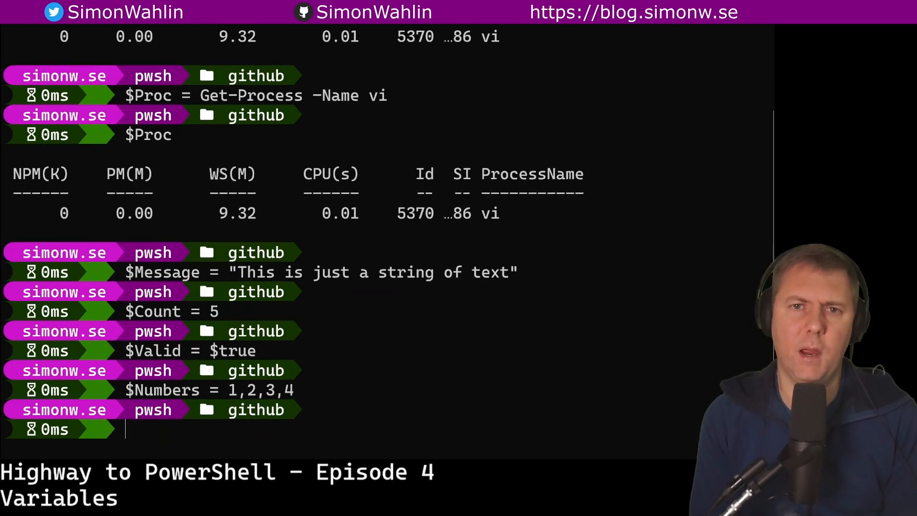
{"action": "type", "text": "$Var = 'This is a string',1,$true"}
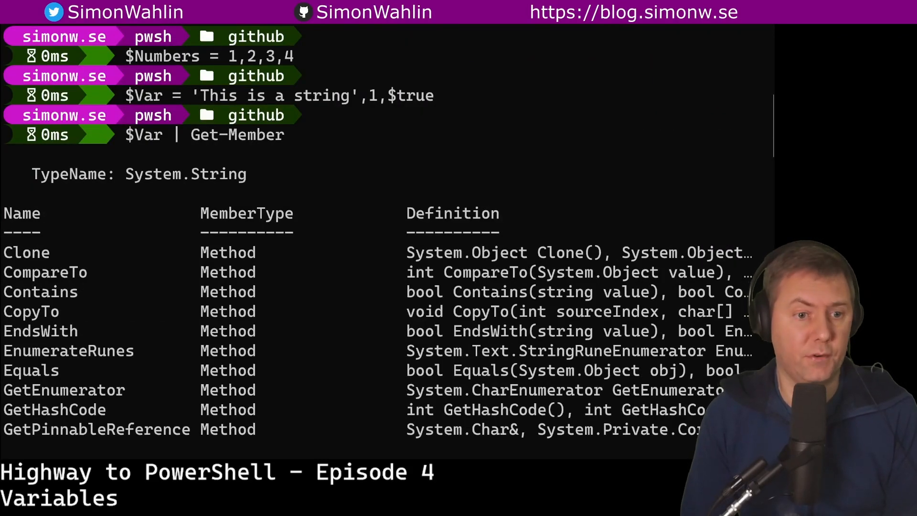
Scroll through $Var's Get-Member output, highlighting the System.Int32 type name.
{"action": "scroll", "scroll_direction": "down", "scroll_amount": 3}
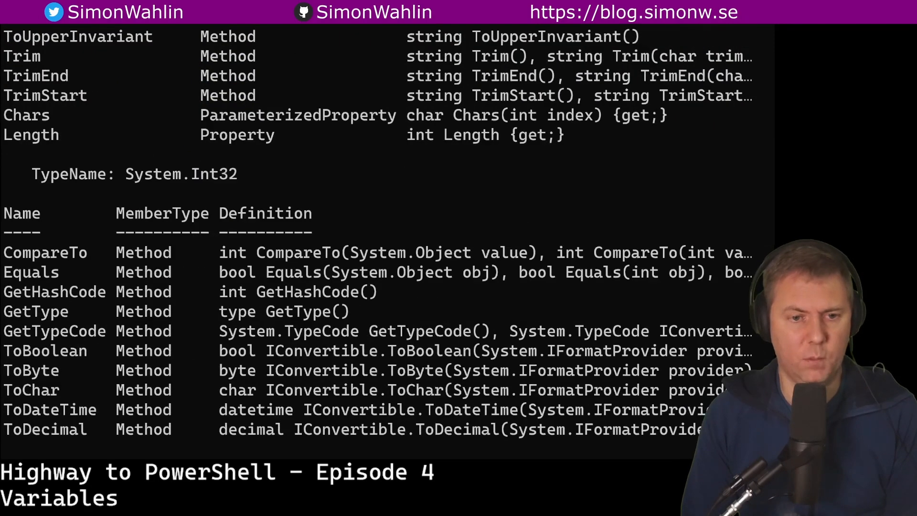
{"action": "double_click", "coordinate": [180, 174]}
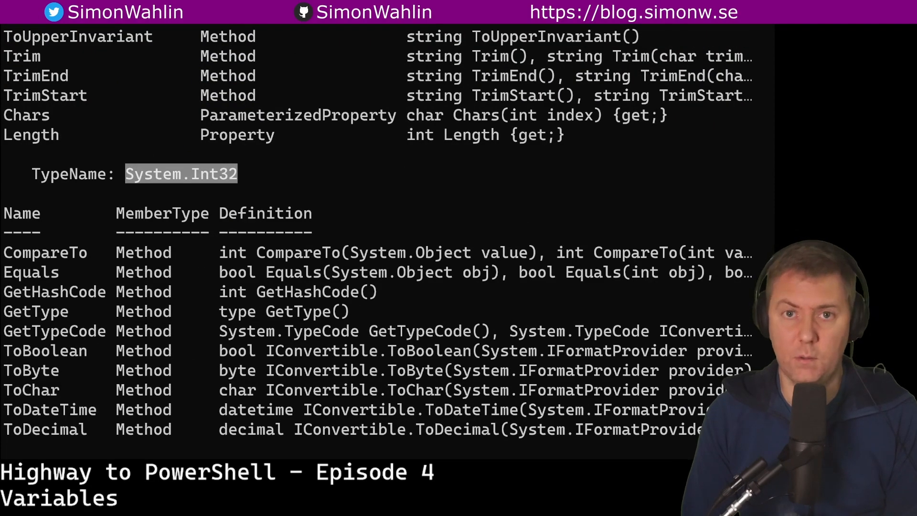
{"action": "scroll", "scroll_direction": "down", "scroll_amount": 3}
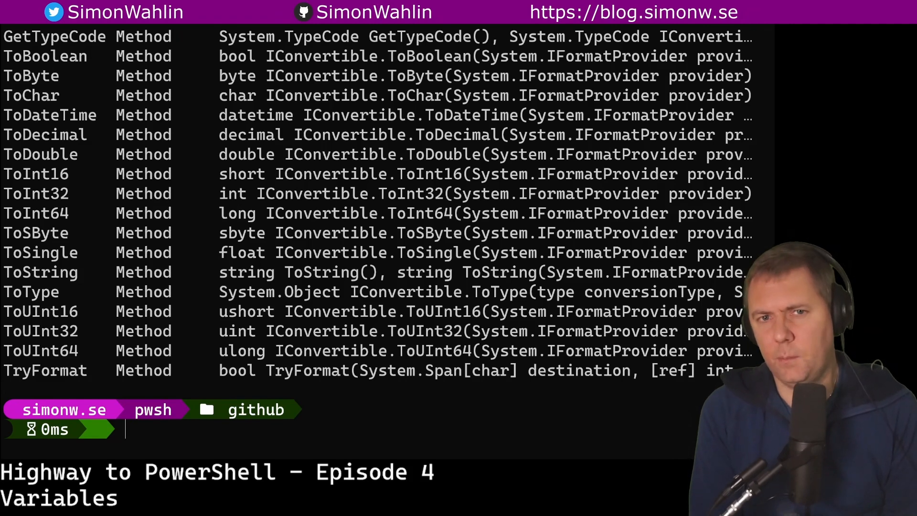
Create [string[]]$VarString from 'This is a string',1,$true and list its members with Get-Member.
{"action": "type", "text": "[string[]]$VarString = 'This is a string',1,$true"}
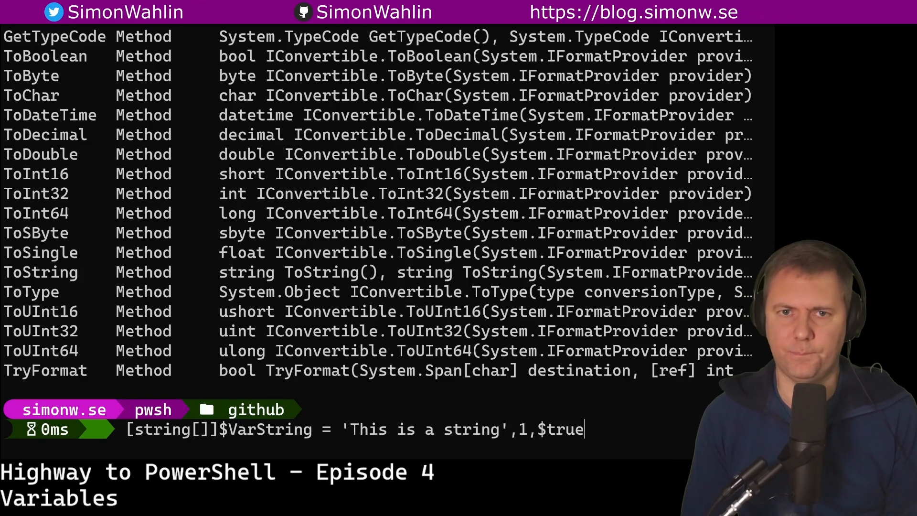
{"action": "double_click", "coordinate": [199, 429]}
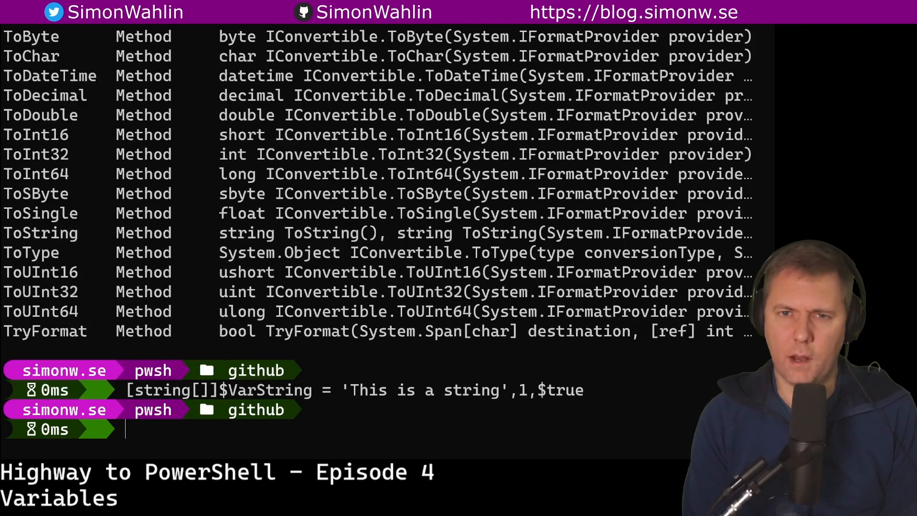
{"action": "type", "text": "$VarString | Get-Member"}
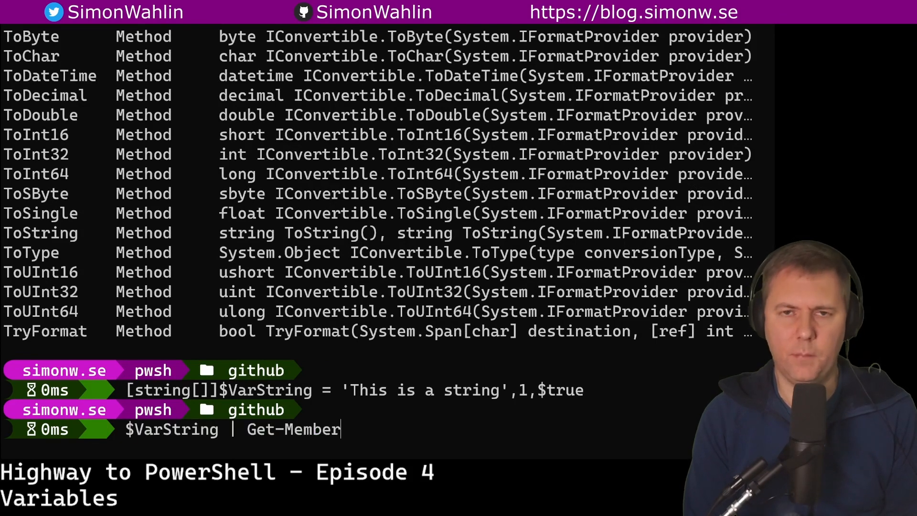
{"action": "key", "text": "Enter"}
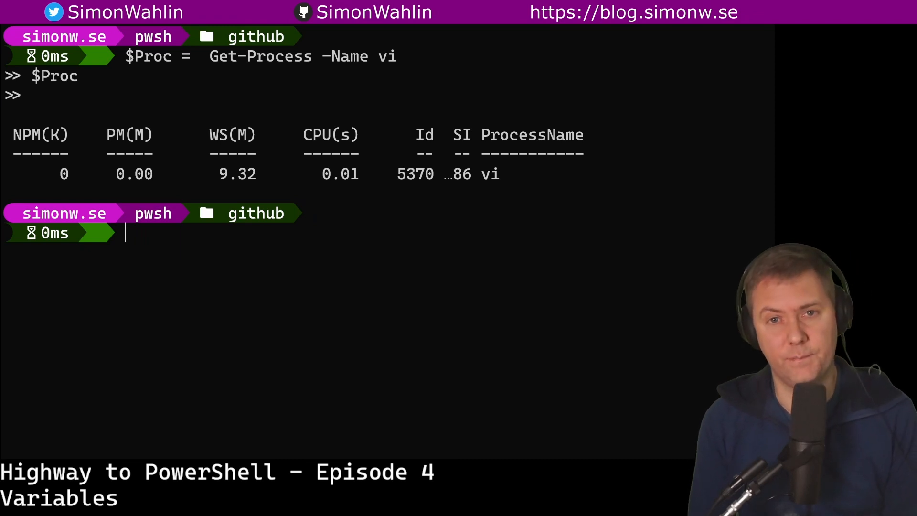
Show Get-Process -Name vi through Format-List and store that formatted output in $ProcList.
{"action": "type", "text": "Get-Process -Name vi | Format-List"}
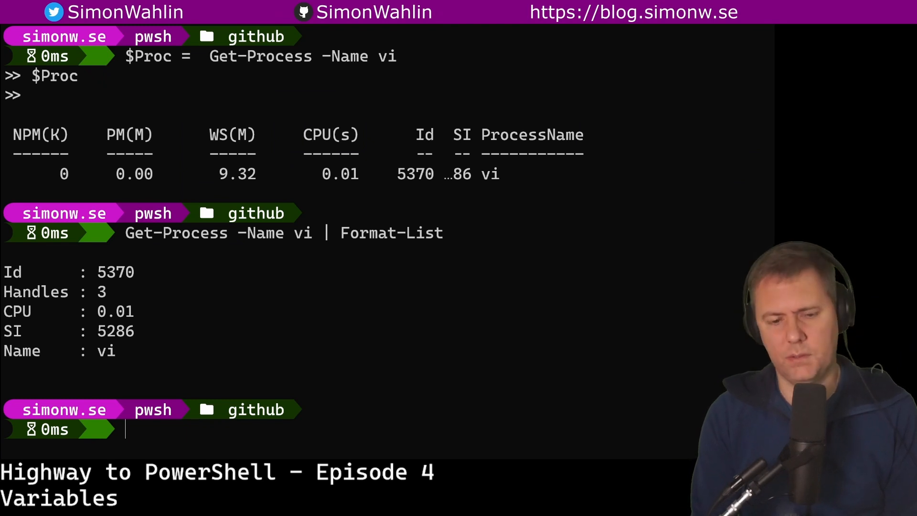
{"action": "type", "text": "$ProcList = Get-Process -Name vi | Format-List"}
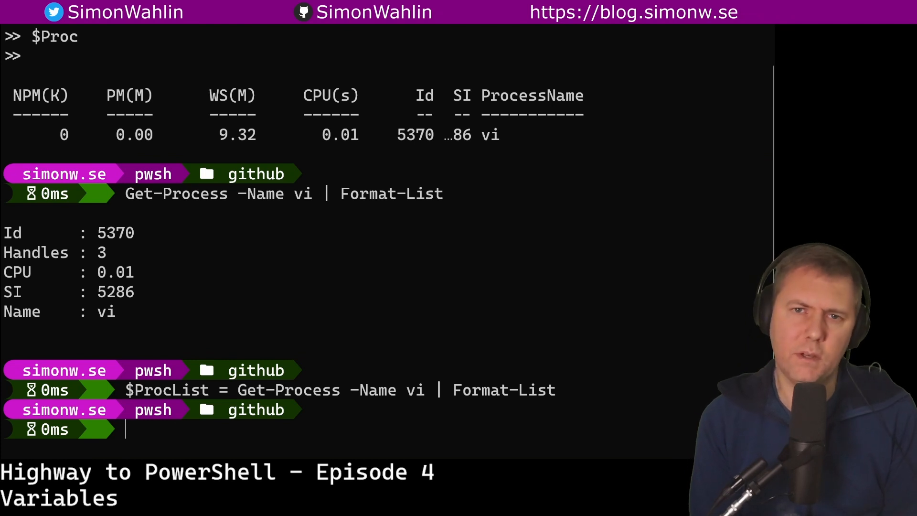
Compare $Proc.Name (vi) with the empty $ProcList.Name, then output $ProcList and $Proc.
{"action": "type", "text": "$Proc.Name"}
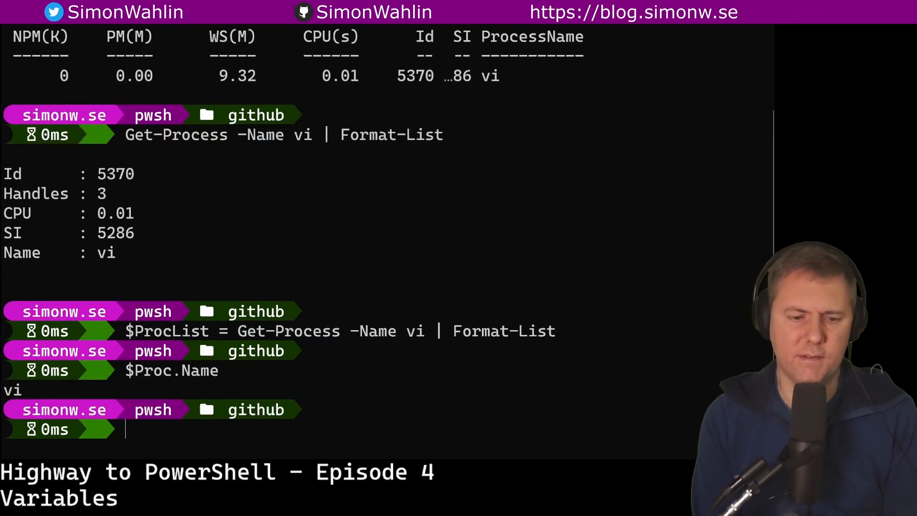
{"action": "type", "text": "$ProcList.Name"}
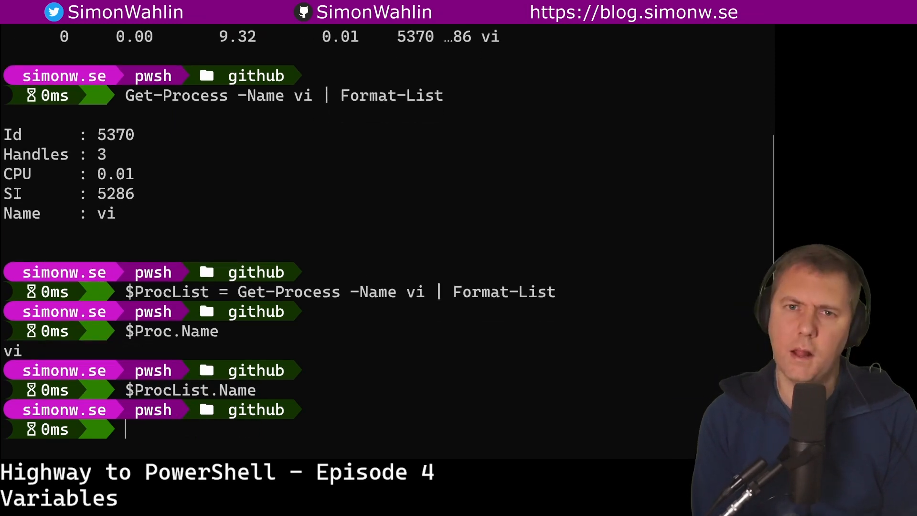
{"action": "type", "text": "$ProcList"}
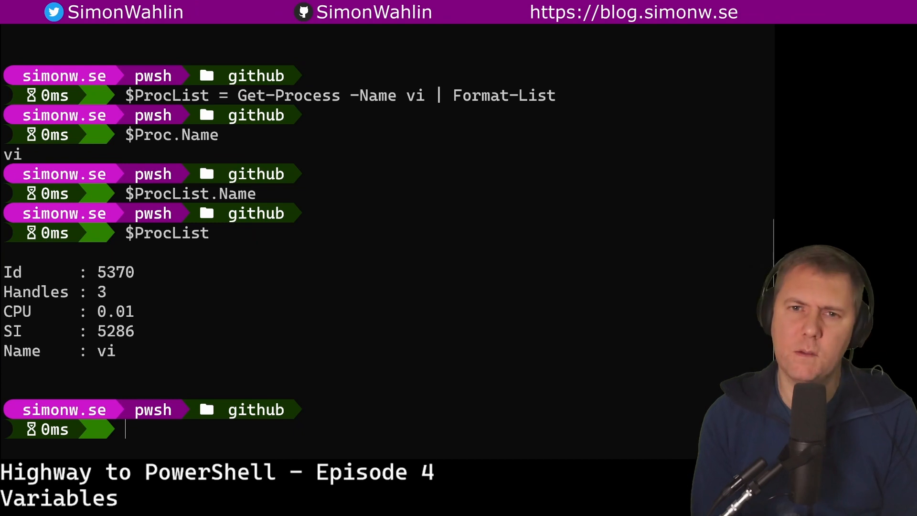
{"action": "type", "text": "$Proc"}
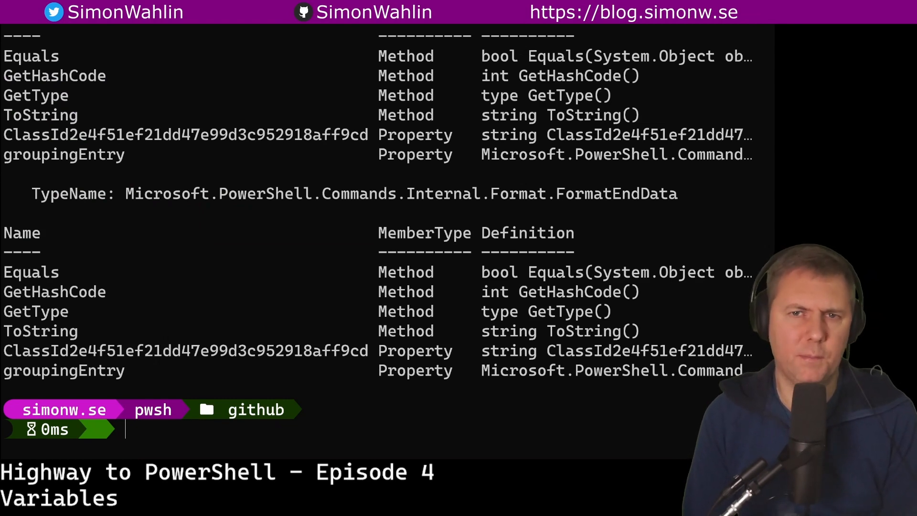
Scroll through $ProcList's member listing and highlight the FormatEndData type name.
{"action": "scroll", "scroll_direction": "down", "scroll_amount": 3}
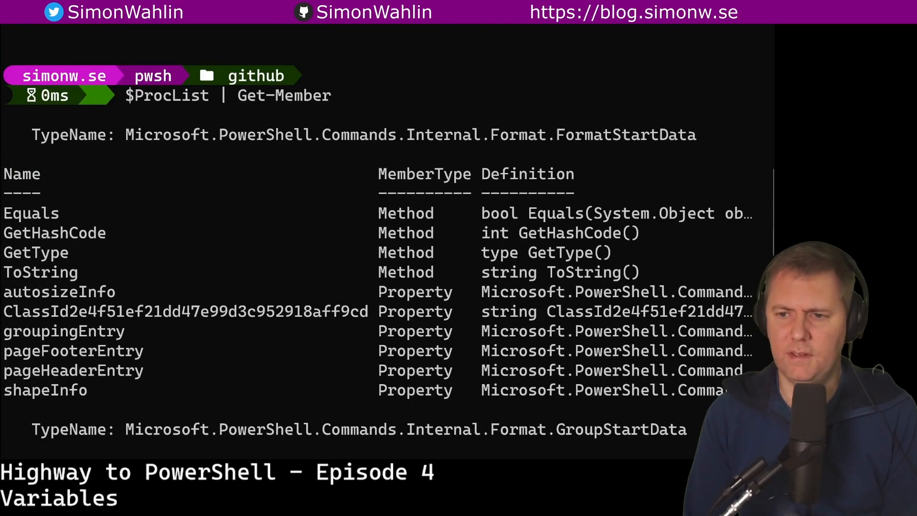
{"action": "scroll", "scroll_direction": "down", "scroll_amount": 3}
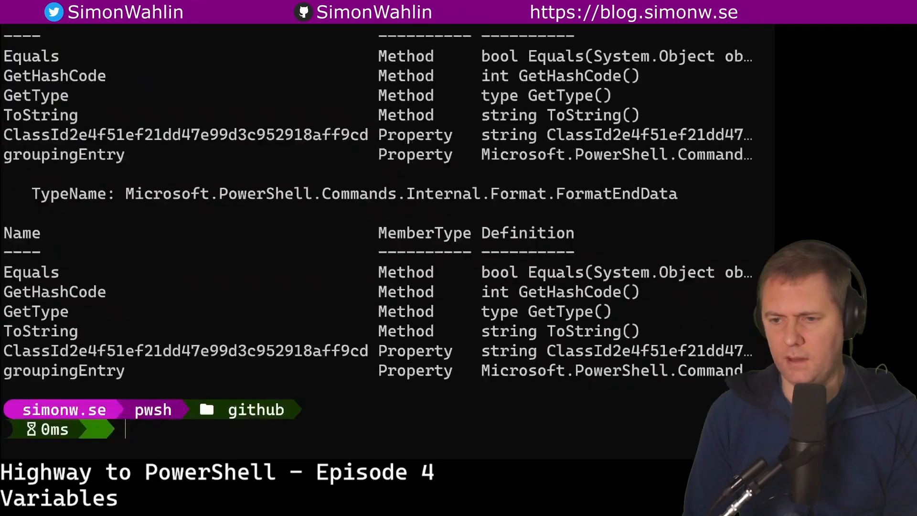
{"action": "double_click", "coordinate": [609, 194]}
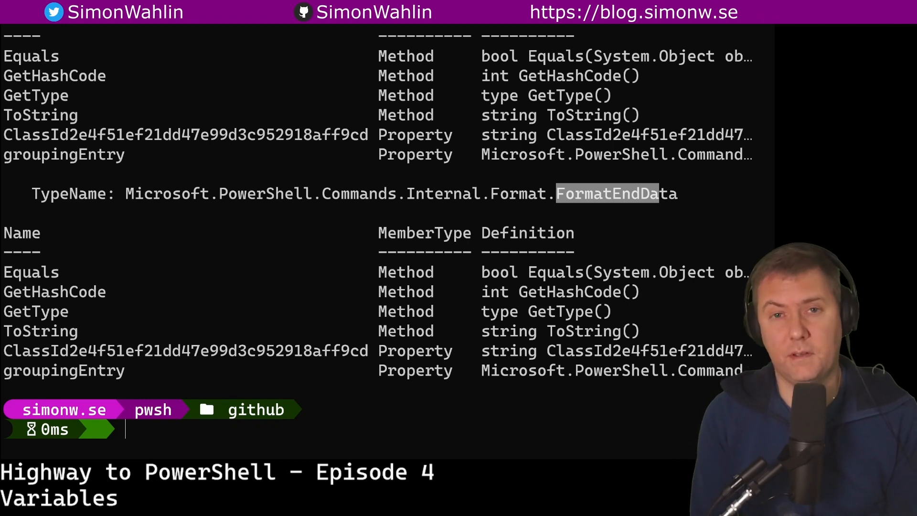
Display $PSVersionTable, $Home (/home/simonw), and the empty output of $null.
{"action": "type", "text": "$PSVersionTable"}
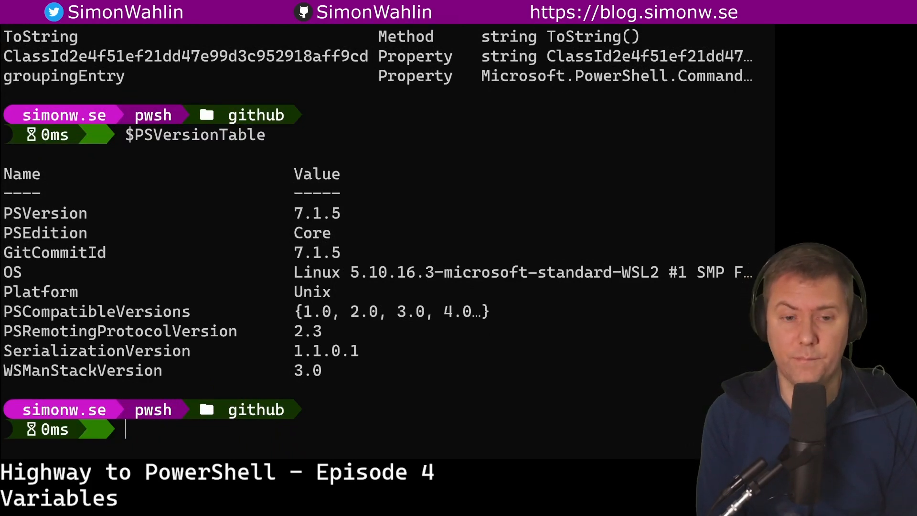
{"action": "type", "text": "$Home"}
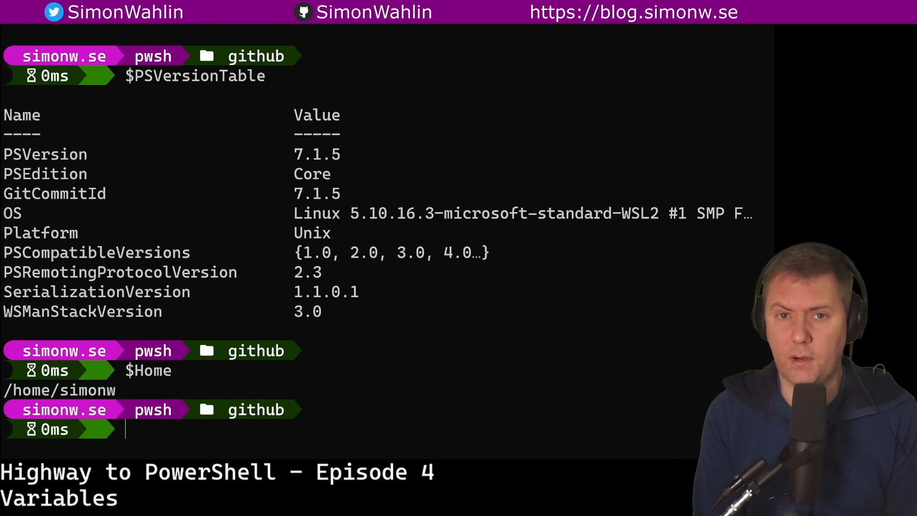
{"action": "type", "text": "$null"}
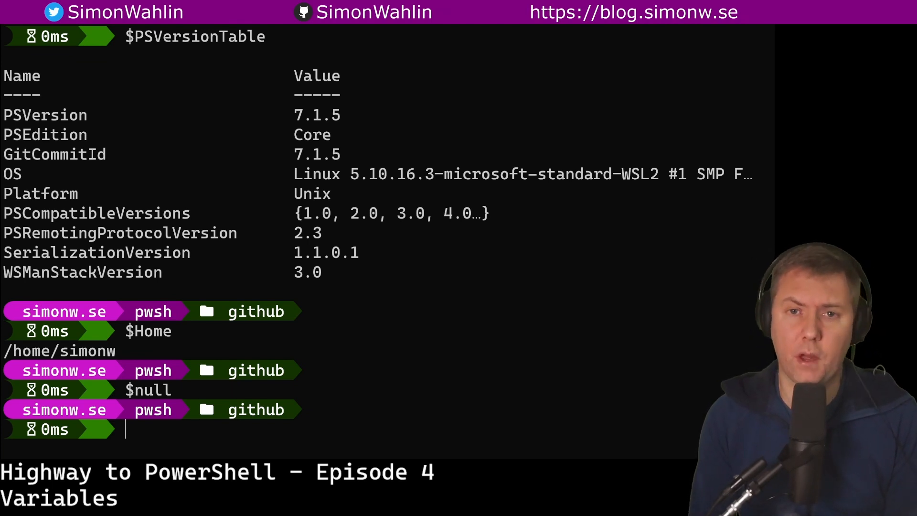
Show $ErrorActionPreference, set it to 'STOP', set $ErrorView to ConciseView and run nocommand.
{"action": "type", "text": "$ErrorActionPreference"}
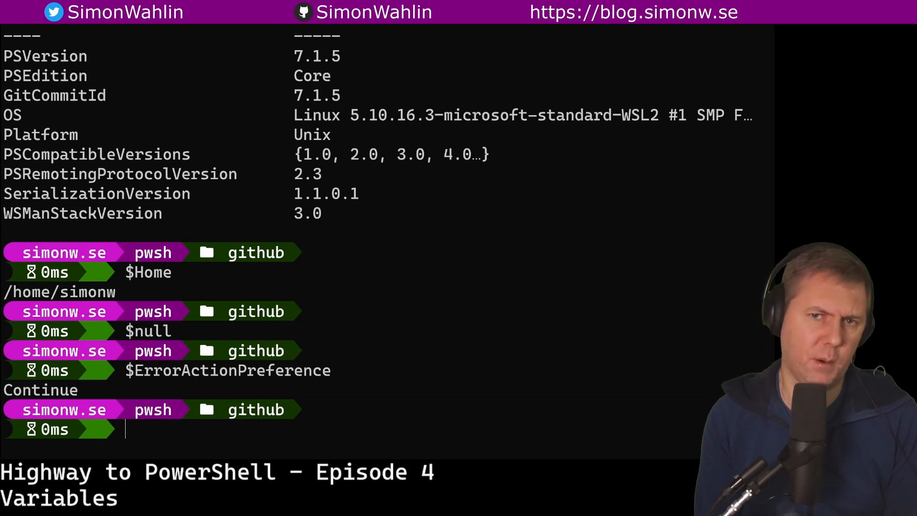
{"action": "type", "text": "$ErrorActionPreference = 'STOP'"}
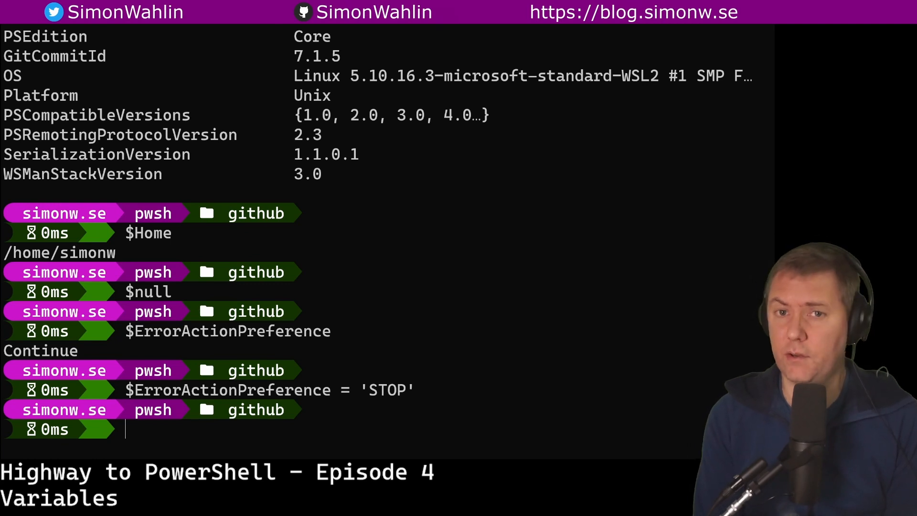
{"action": "type", "text": "$ErrorView = 'ConciseView'"}
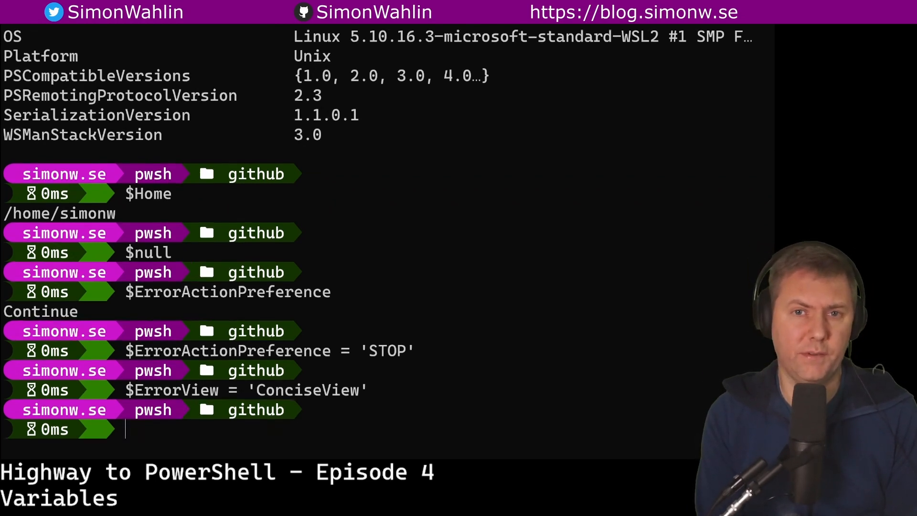
{"action": "type", "text": "nocommand"}
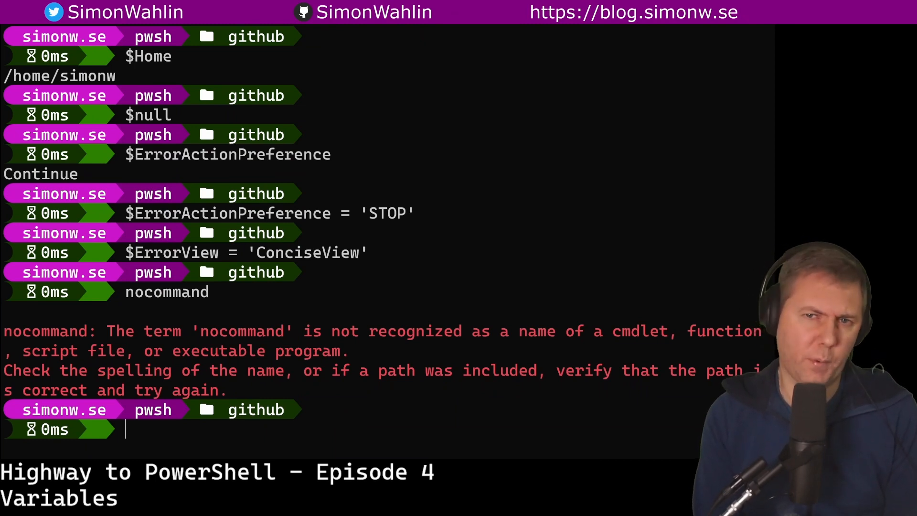
Switch $ErrorView to NormalView and rerun nocommand to compare the error output.
{"action": "type", "text": "$ErrorView = 'NormalView"}
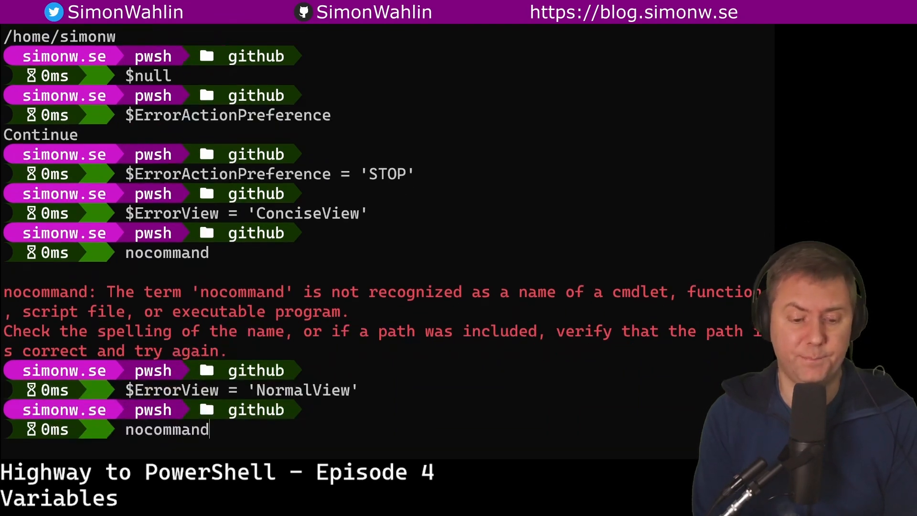
{"action": "key", "text": "Enter"}
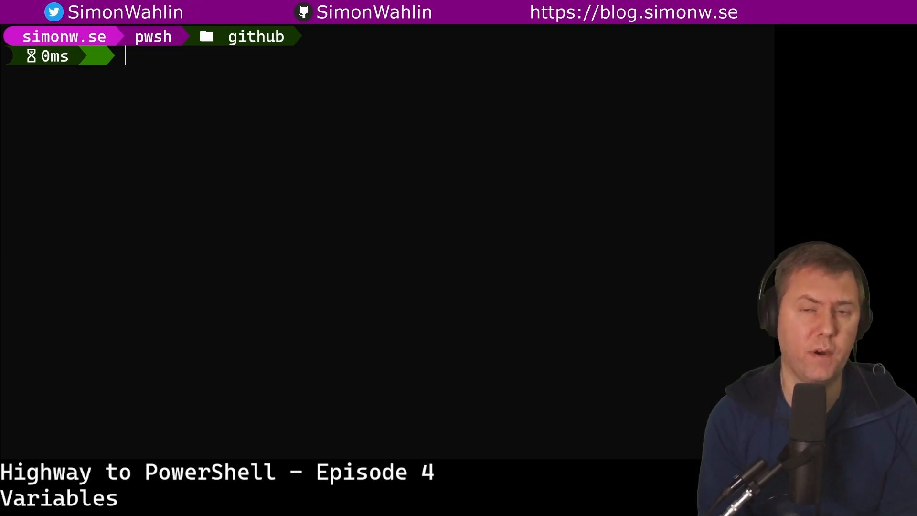
List Get-Command -Noun Variable cmdlets, then empty $Procs via Clear-Variable and via $null.
{"action": "type", "text": "Get-Command -Noun Variable"}
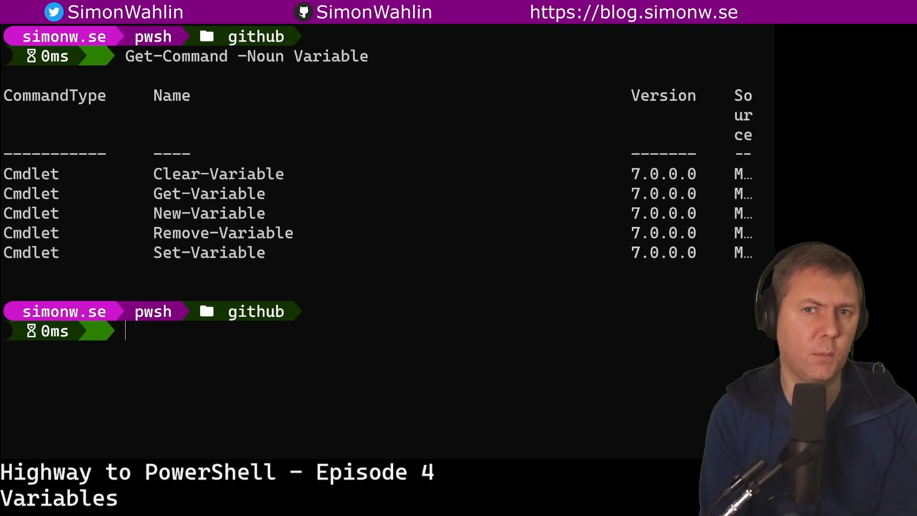
{"action": "type", "text": "Clear-Variable -Name Procs"}
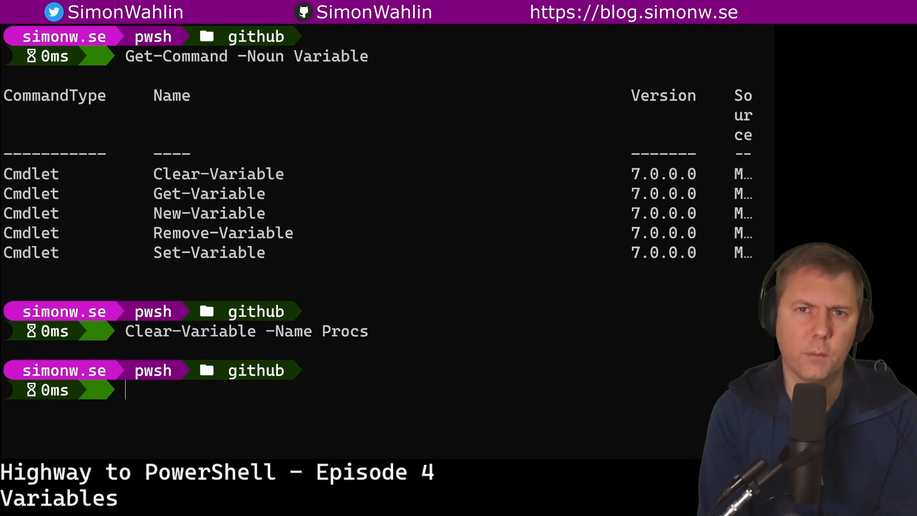
{"action": "type", "text": "$Procs = $null"}
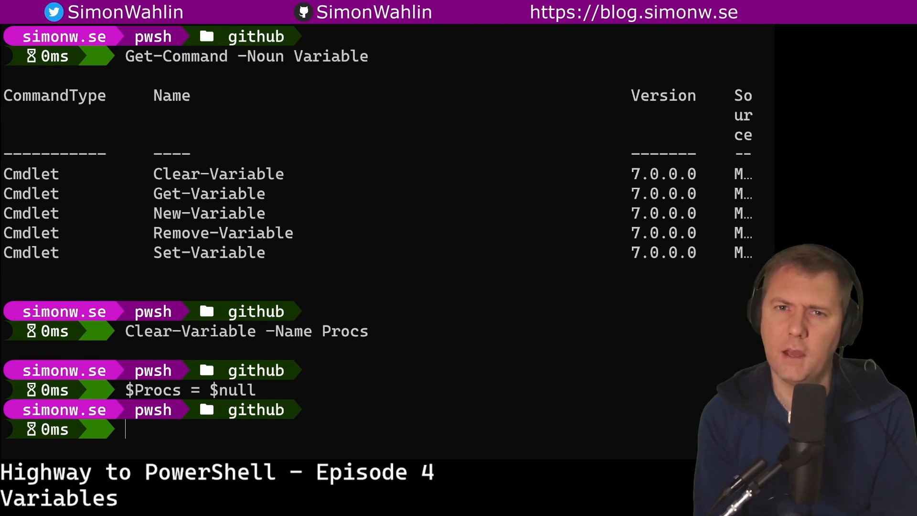
Create read-only MyValue, see direct assignment fail, then overwrite it with Set-Variable -Force.
{"action": "type", "text": "New-Variable -Name MyValue -Value \"Can't change this!\" -Option ReadOnly"}
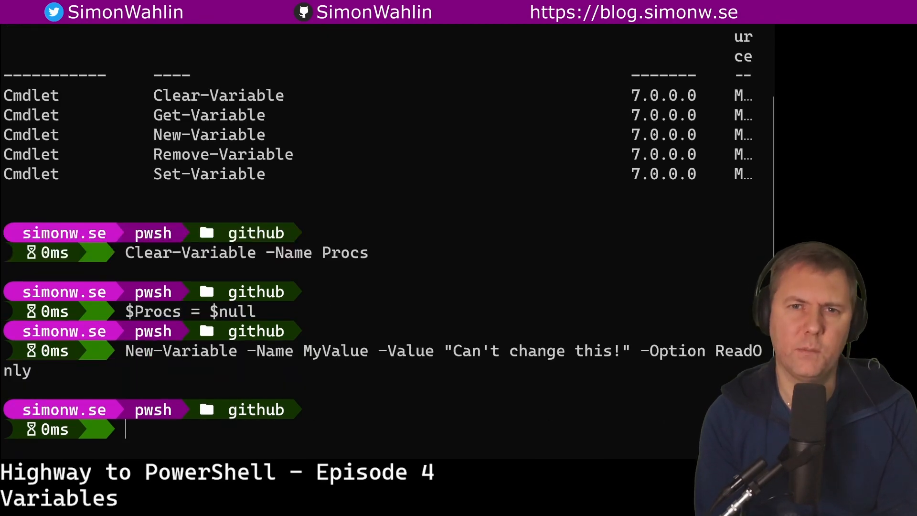
{"action": "type", "text": "$MyValue = \"New value!\""}
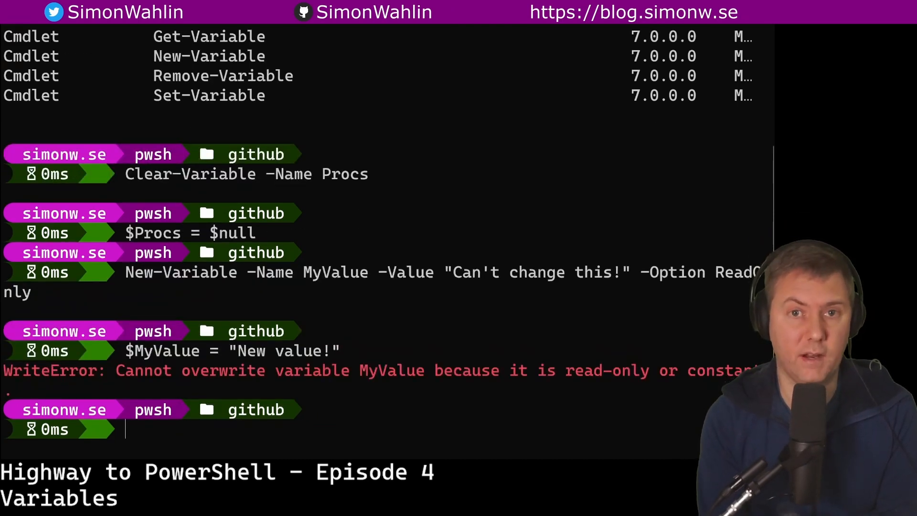
{"action": "type", "text": "Set-Variable -Name MyValue -Value \"I changed thi"}
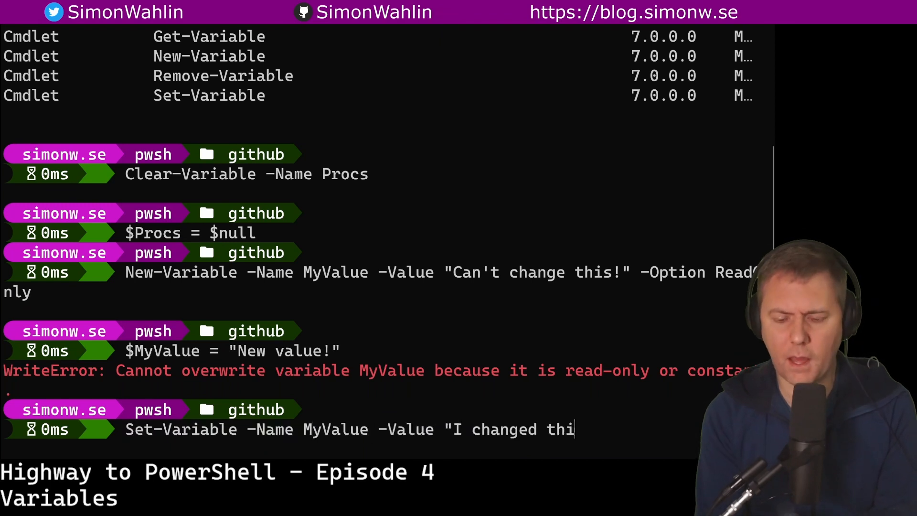
{"action": "type", "text": "s.\" -Force"}
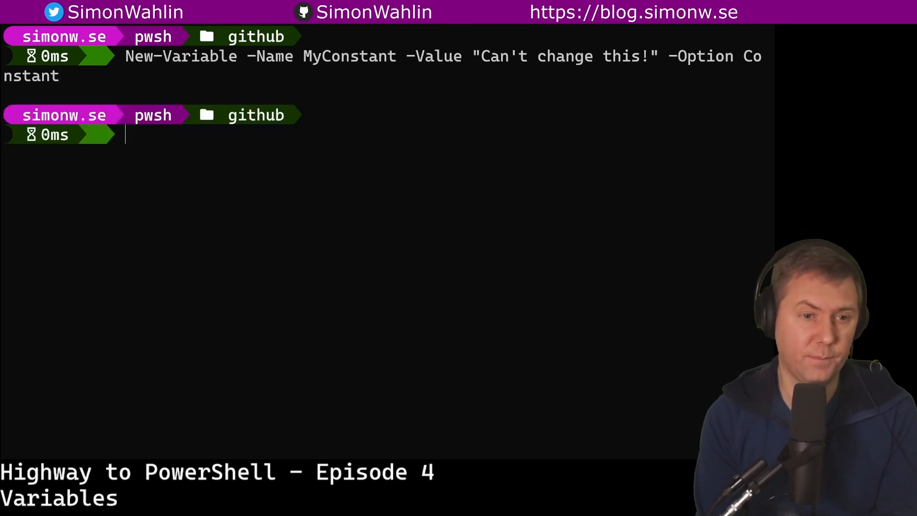
Attempt Set-Variable -Force on the constant MyConstant to show it cannot be changed.
{"action": "type", "text": "Set-Variable -Name MyConstant -Value \"I changed this.\" -Fo"}
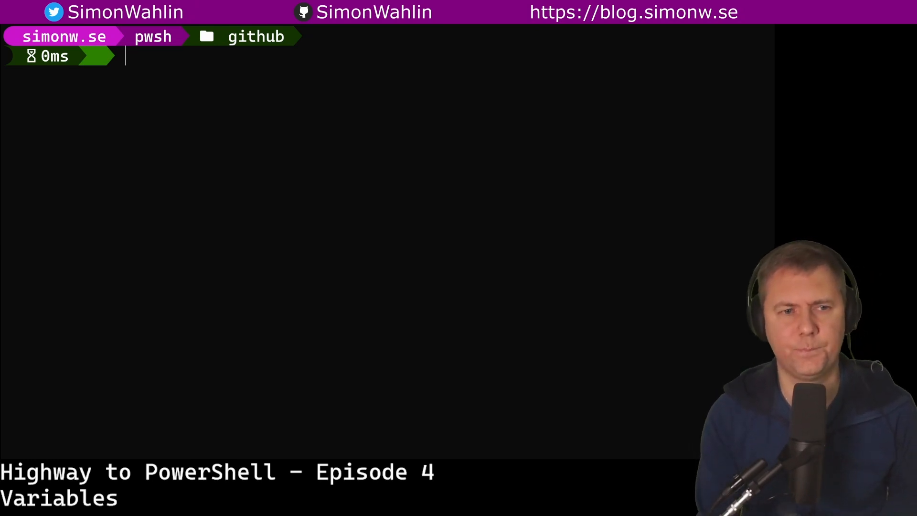
Create private variable Secret = 'Schh' and confirm Get-Variable S* and $Secret cannot read it.
{"action": "type", "text": "New-Variable -Name Secret -Value 'Schh' -Visibility Private"}
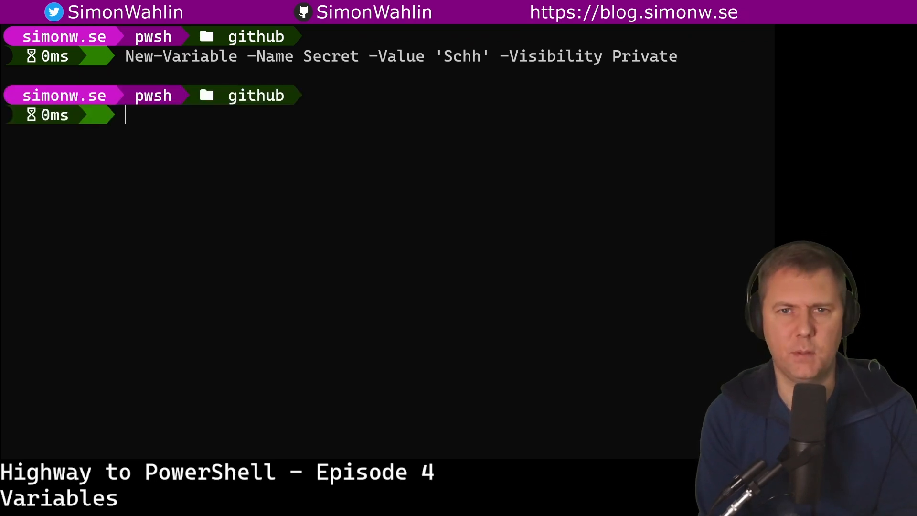
{"action": "type", "text": "Get-Variable -Name S*"}
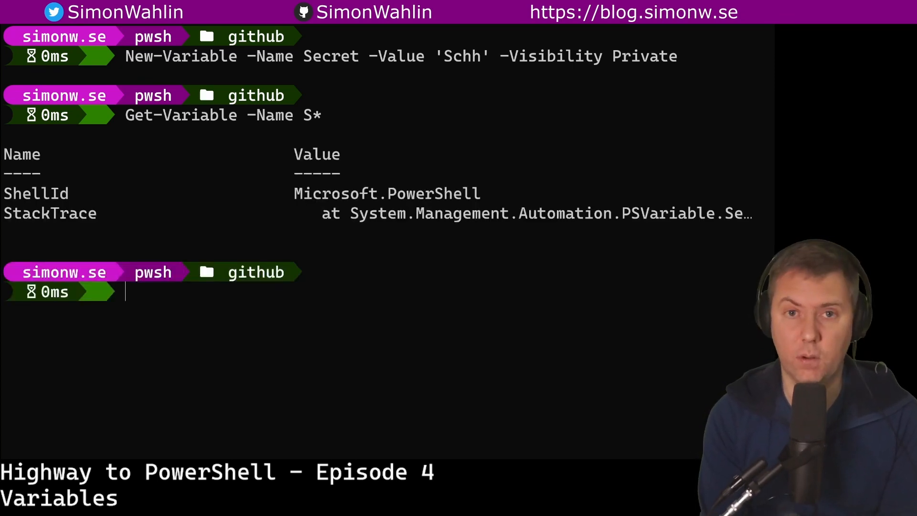
{"action": "type", "text": "$Secret"}
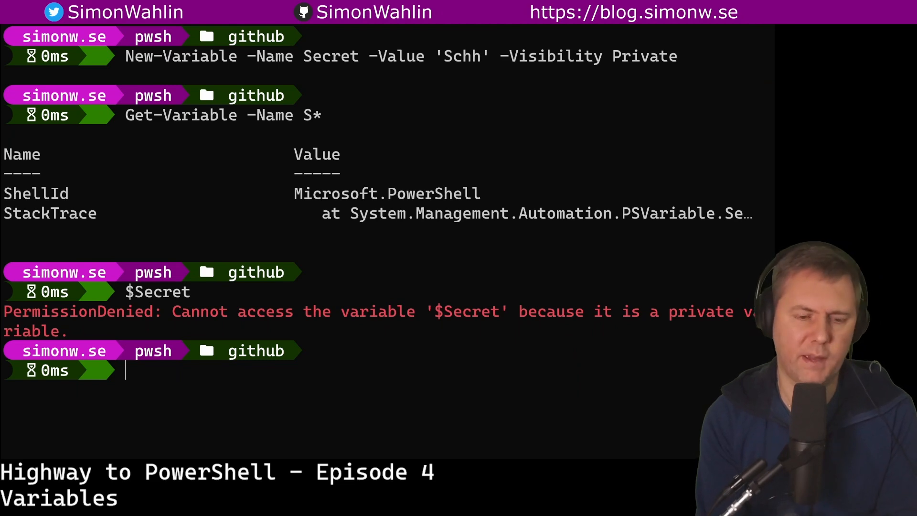
Write 'Get-Variable -Name Secret' into Get-Secret.ps1 to read the private value from a script.
{"action": "type", "text": "'Get-Variable -Name Secret' | Out-File .\\Get-Secret.ps1 -Force"}
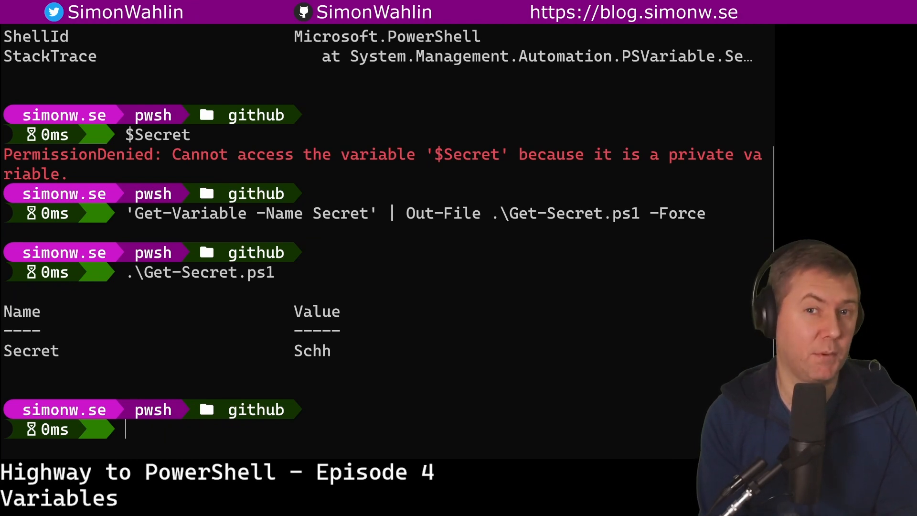
List the *Preference variables showing Name and Description.
{"action": "type", "text": "Get-Variable -Name *Preference | Select-Obje"}
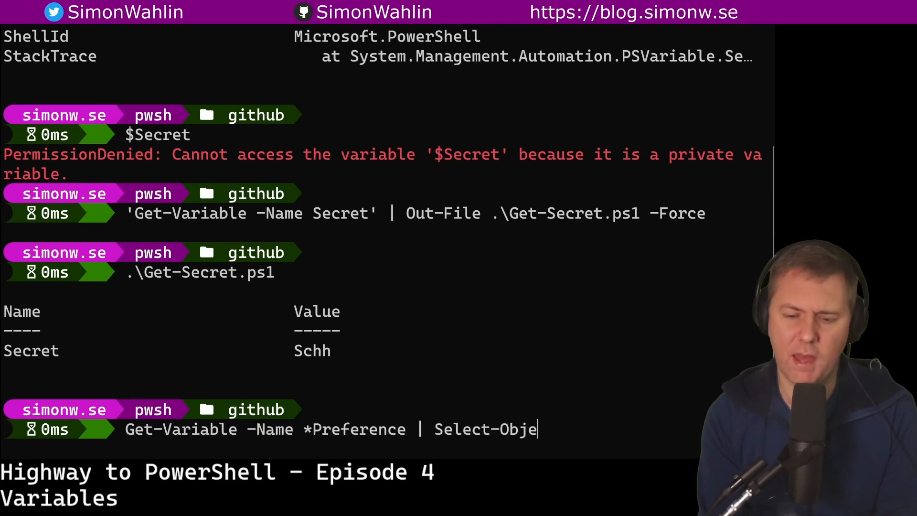
{"action": "type", "text": "ct Name, Description"}
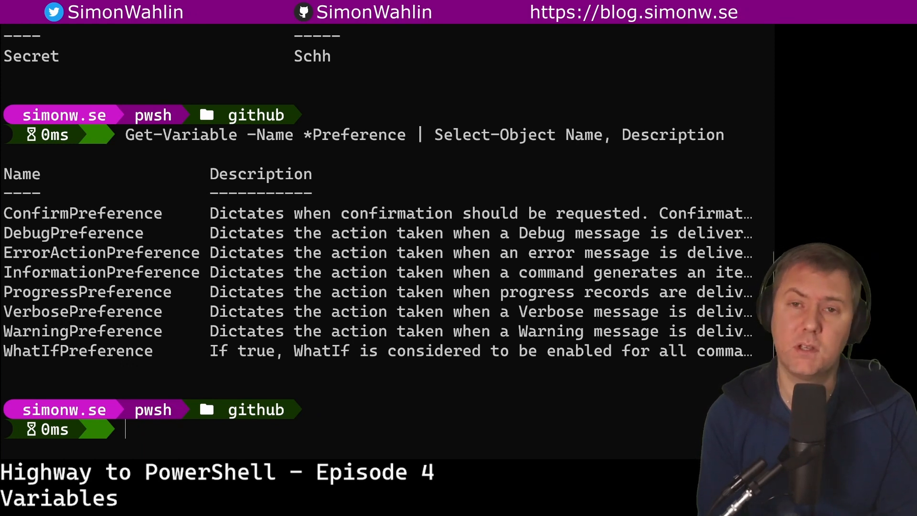
Set variable Variable to 'COOL!' with description 'Variables are cool' and show all its properties.
{"action": "type", "text": "Set-Variable -Name Variable -Value 'COOL!' -Description 'Variables are cool"}
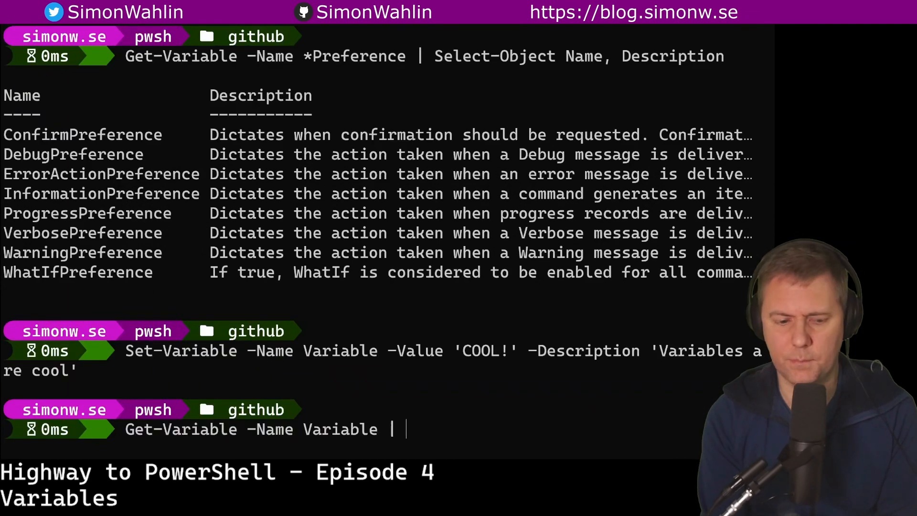
{"action": "type", "text": "Select-Object *"}
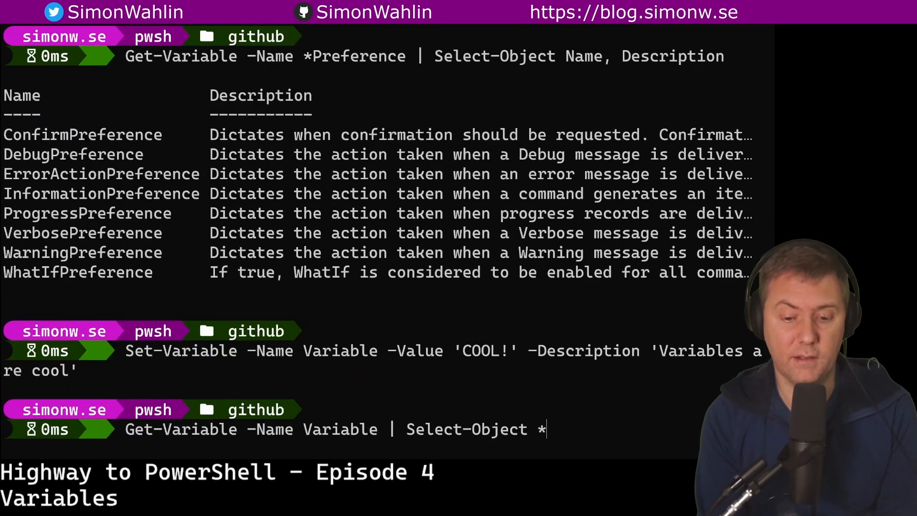